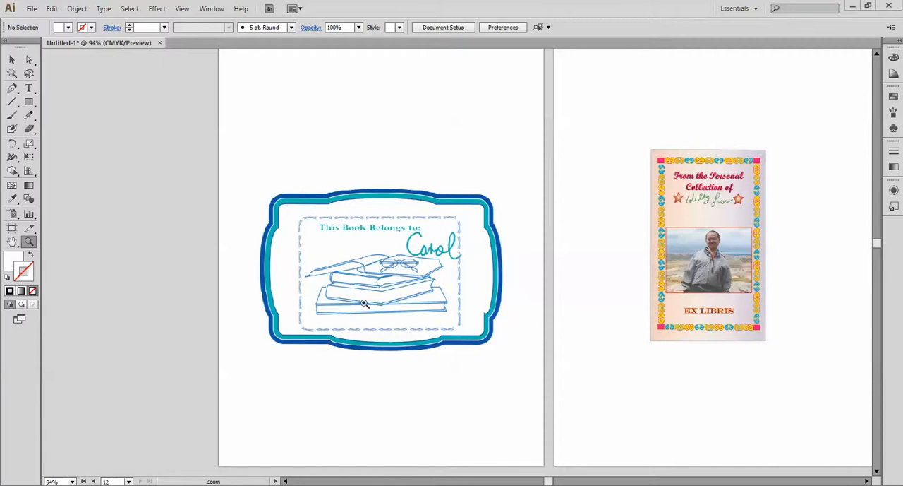
{"action": "mouse_move", "coordinate": [419, 318]}
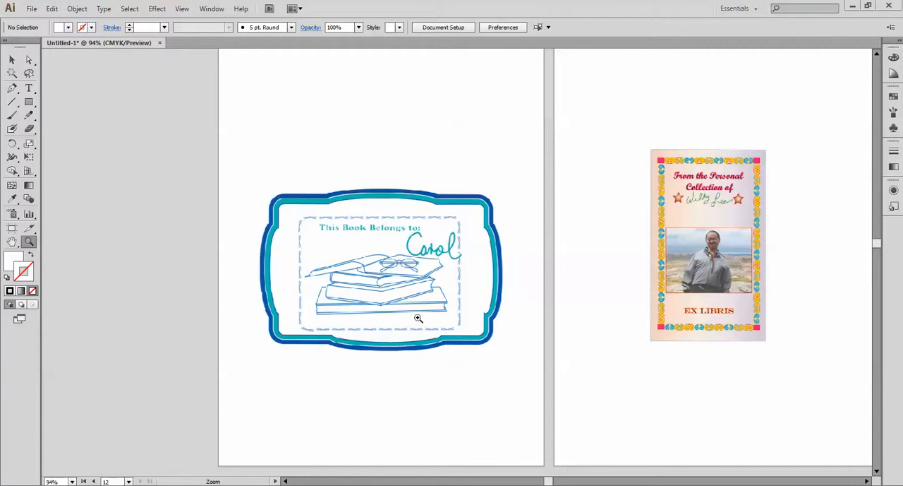
{"action": "mouse_move", "coordinate": [525, 323]}
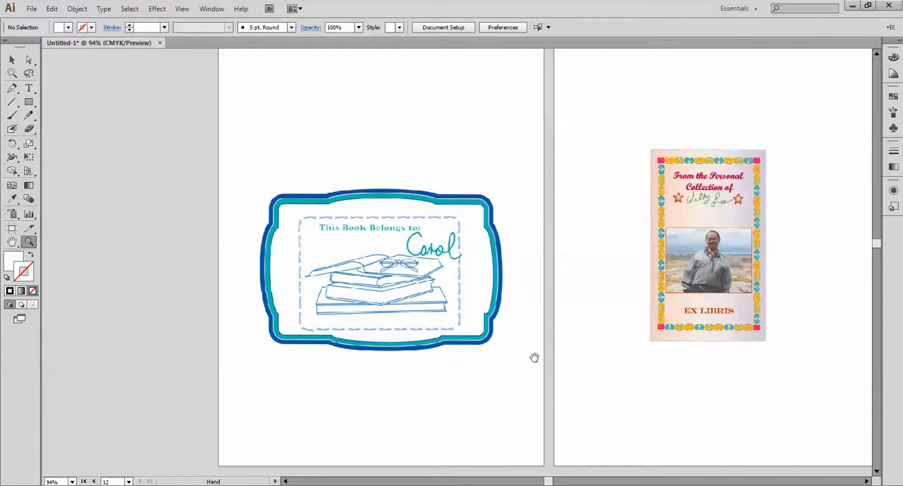
{"action": "mouse_move", "coordinate": [641, 289]}
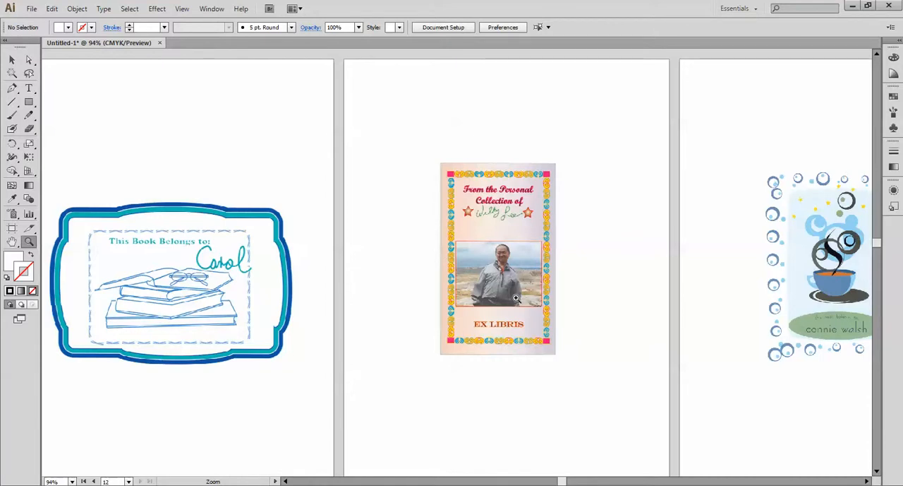
{"action": "mouse_move", "coordinate": [574, 335]}
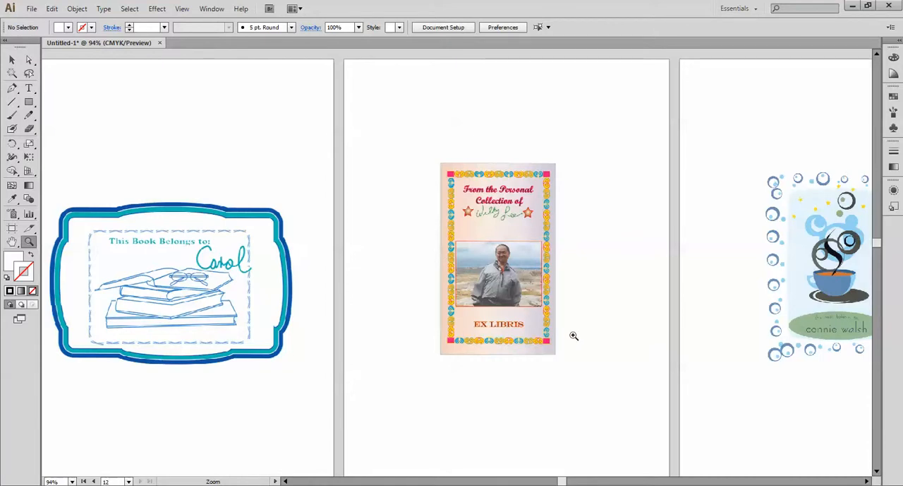
{"action": "mouse_move", "coordinate": [585, 343]}
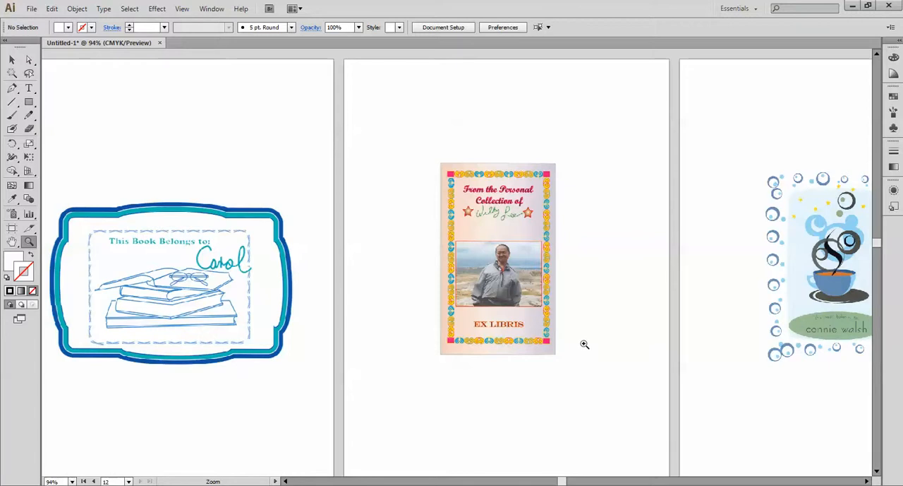
{"action": "mouse_move", "coordinate": [584, 342]}
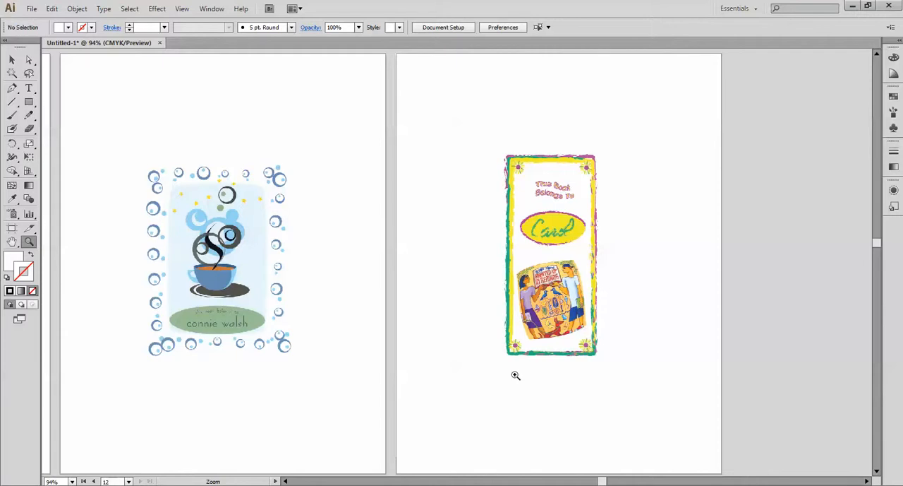
{"action": "mouse_move", "coordinate": [539, 367]}
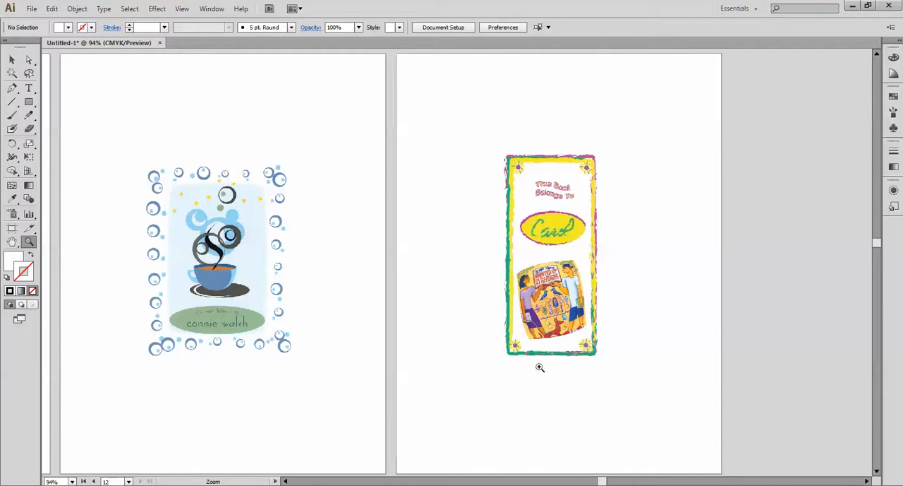
{"action": "mouse_move", "coordinate": [540, 327]}
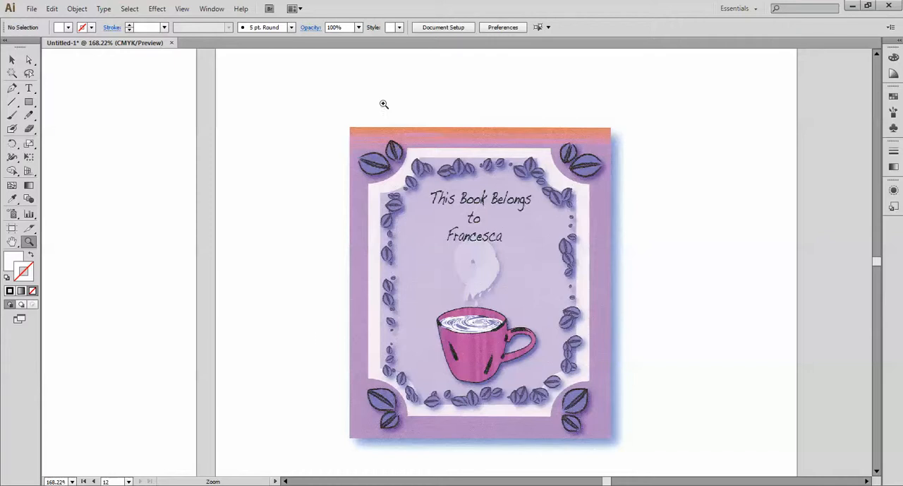
{"action": "mouse_move", "coordinate": [279, 352]}
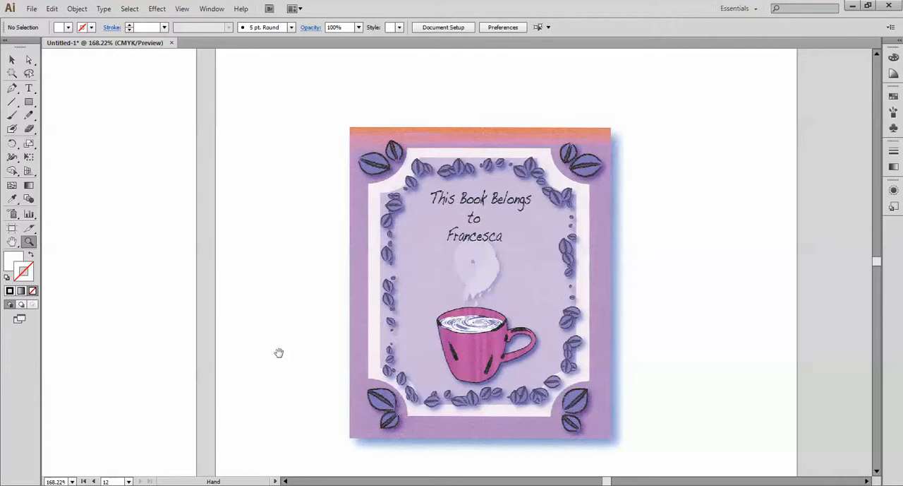
Step: Pan the canvas to show the art-nouveau Ex Libris bookplate beside the Francesca bookplate
{"action": "left_click_drag", "start_coordinate": [480, 283], "coordinate": [282, 326]}
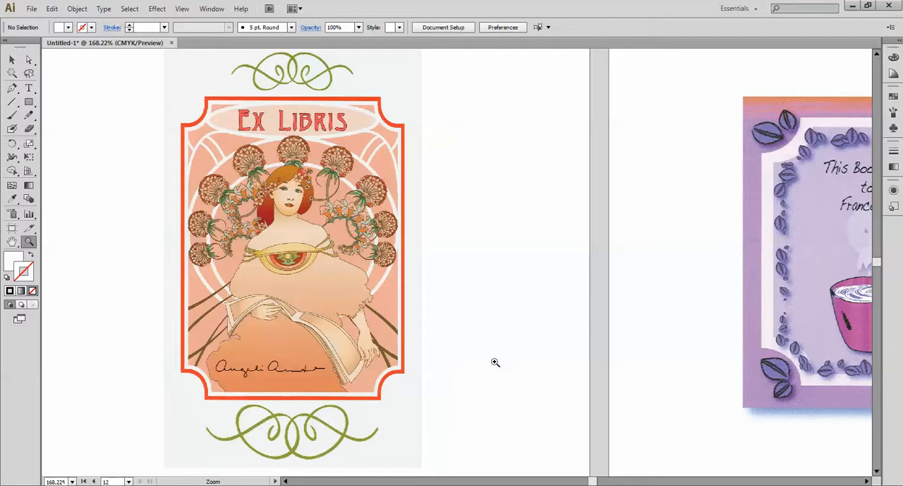
{"action": "mouse_move", "coordinate": [417, 392]}
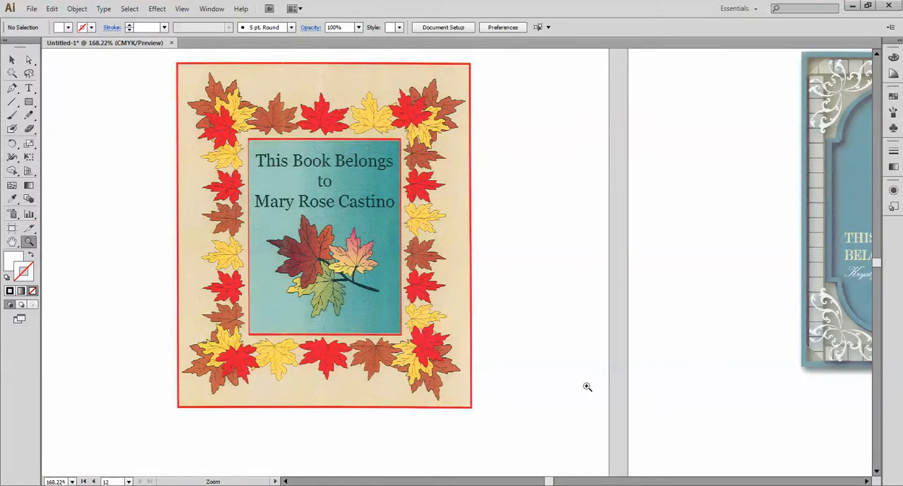
{"action": "mouse_move", "coordinate": [516, 415]}
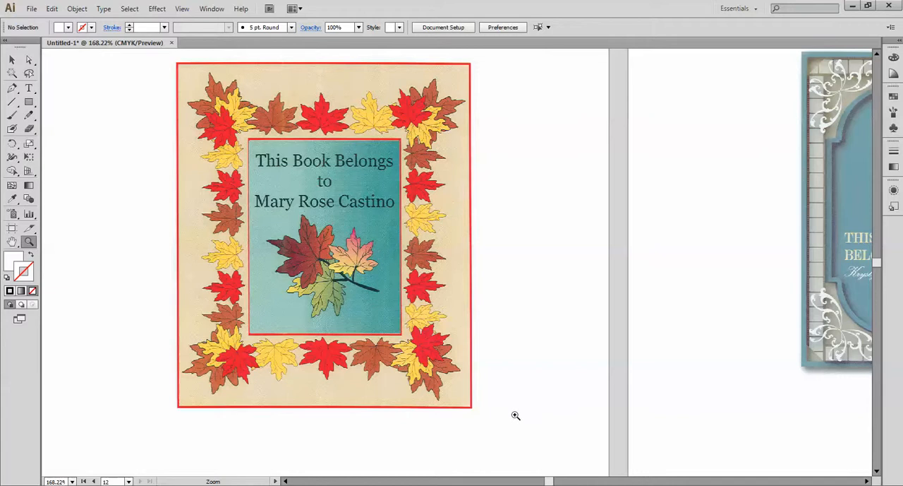